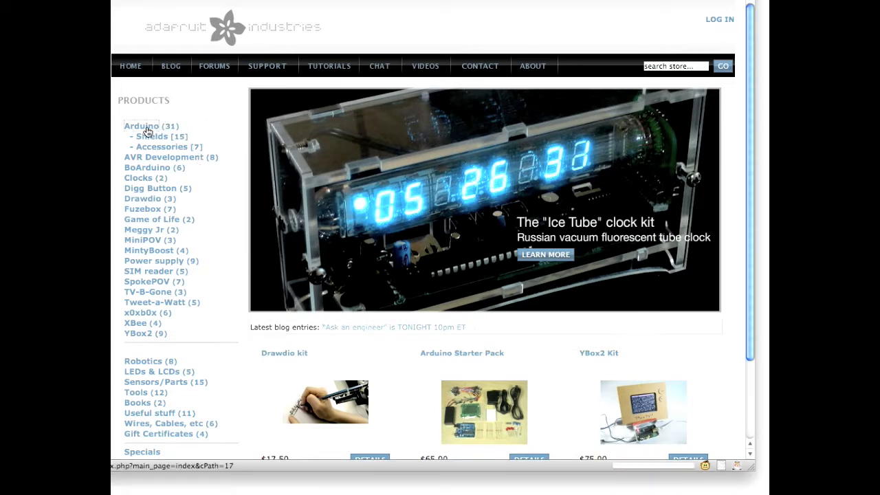
# Go to the Arduino category and open the Arduino (Atmega328 - assembled) Duemilanove page
pyautogui.click(142, 126)
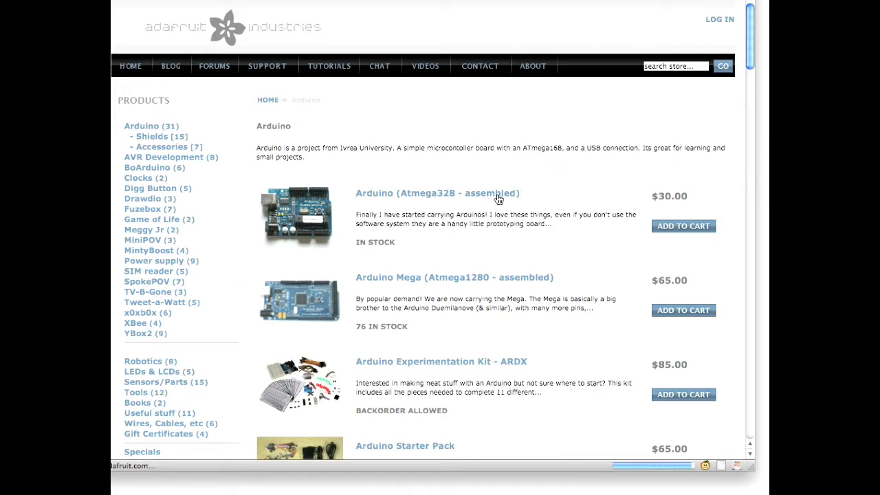
pyautogui.click(428, 192)
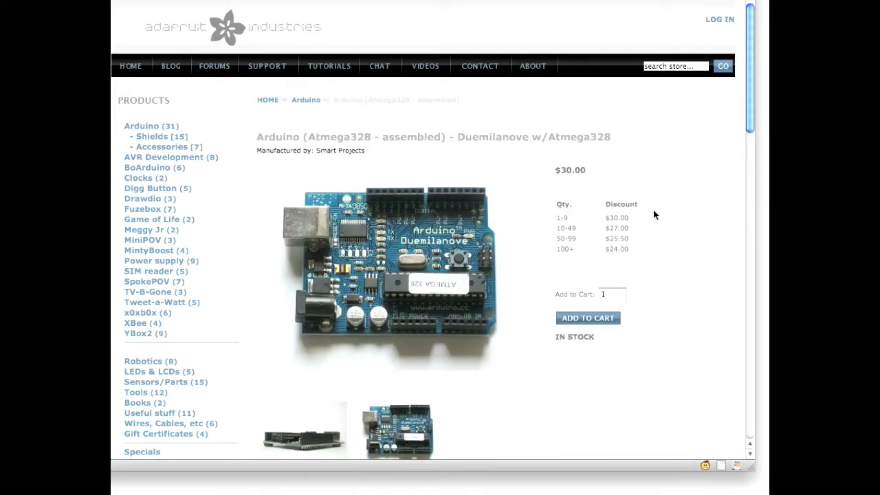
# Scroll past the description to the May We Also Suggest and Arduino-tagged blog posts
pyautogui.scroll(-3)
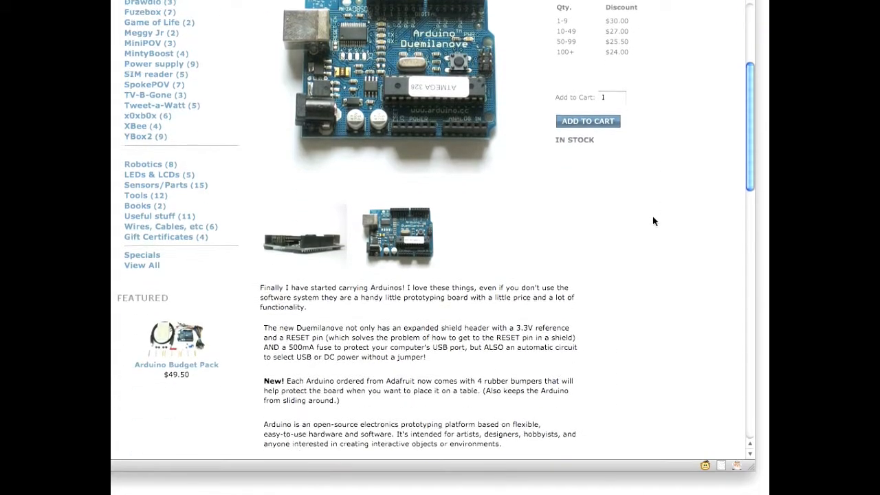
pyautogui.scroll(-3)
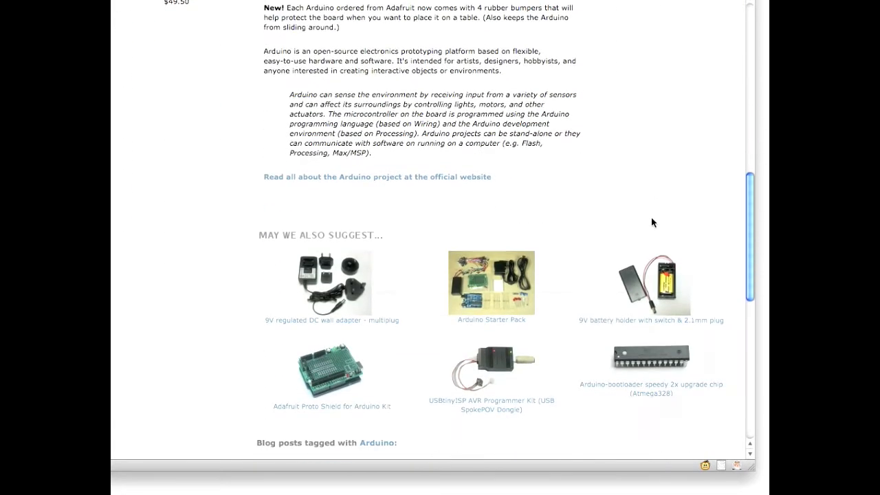
pyautogui.scroll(-3)
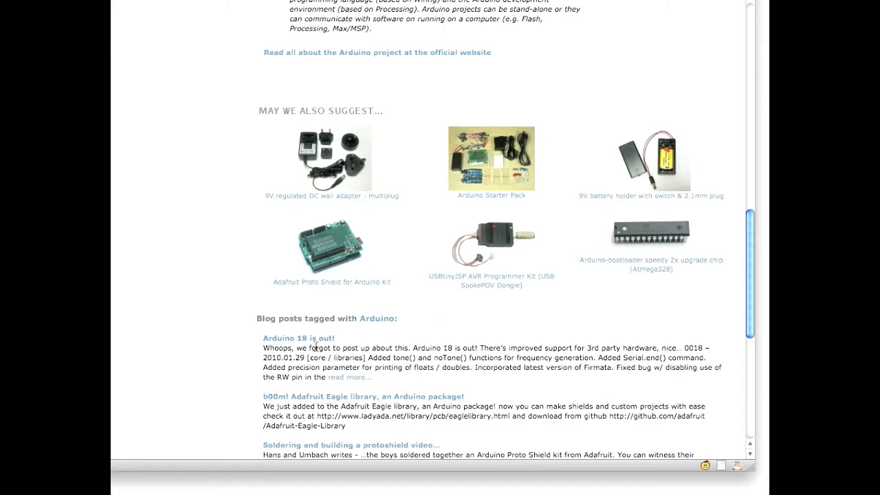
pyautogui.moveTo(319, 338)
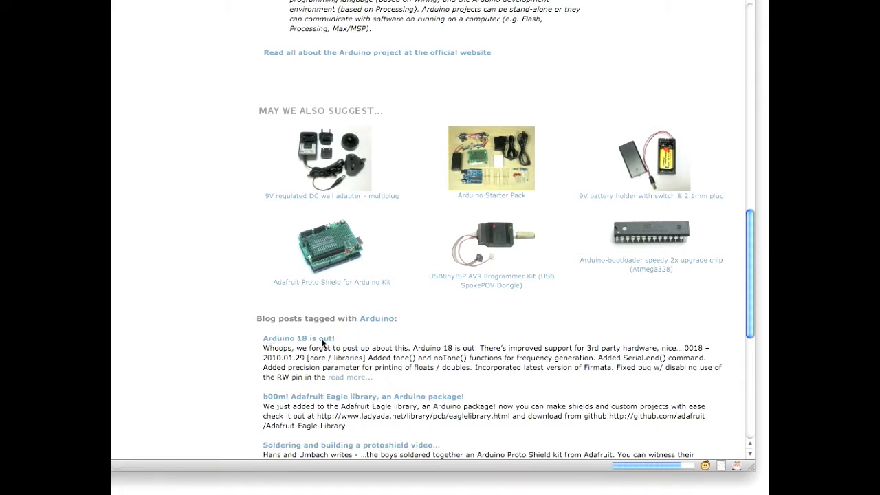
# View the 'Arduino 18 is out!' post, then reach the arduino-tagged adafruit pool photos
pyautogui.click(295, 338)
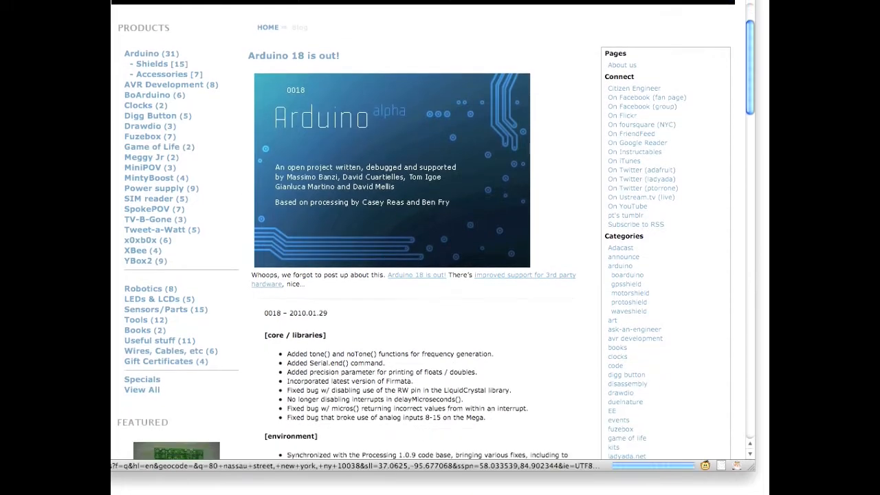
pyautogui.scroll(-3)
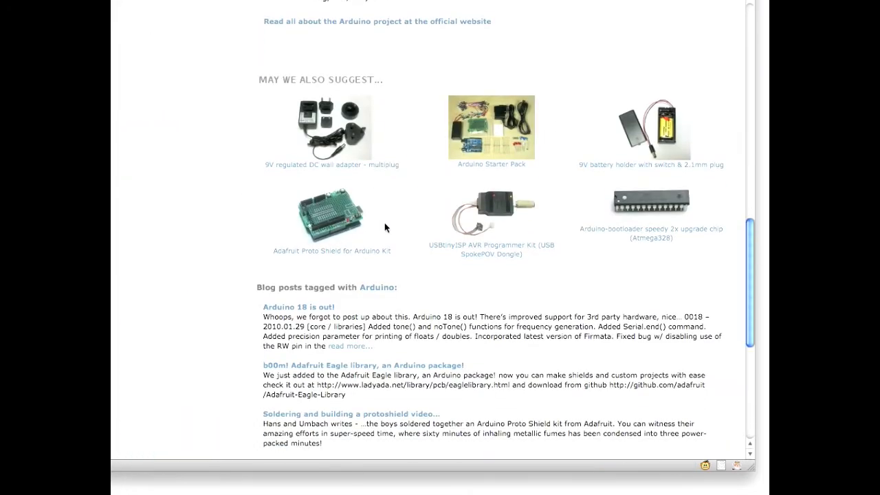
pyautogui.scroll(-3)
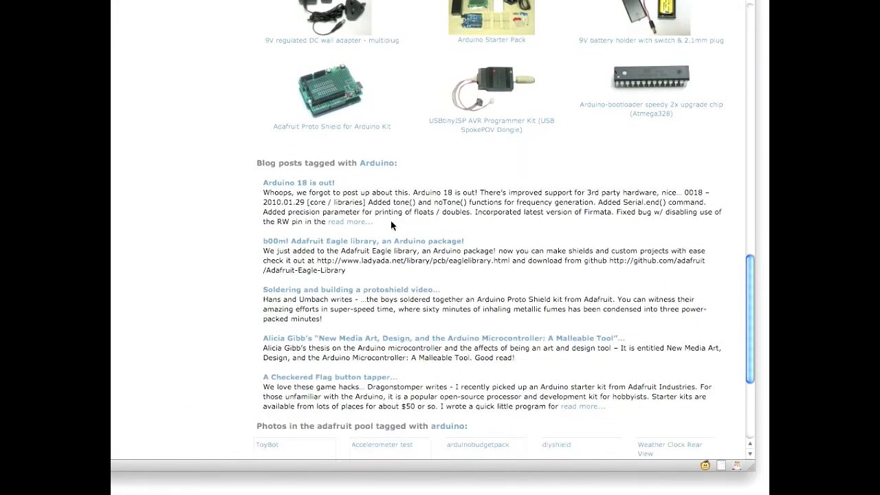
pyautogui.scroll(-3)
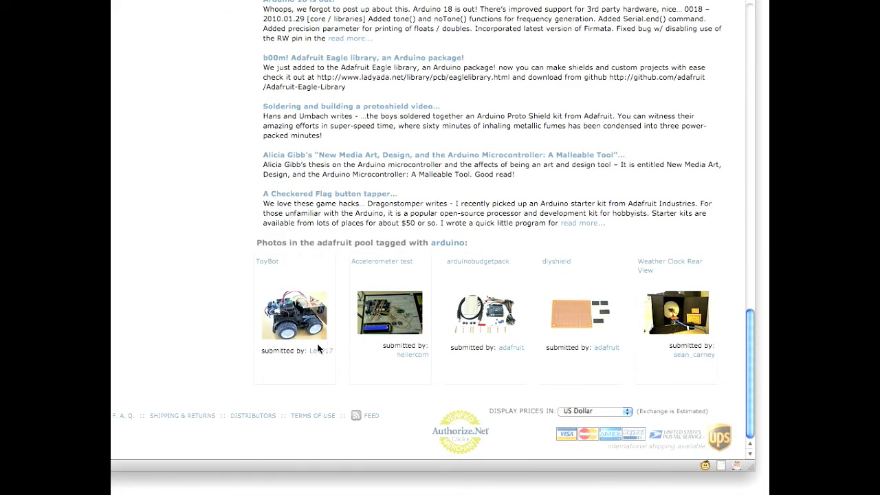
pyautogui.click(294, 313)
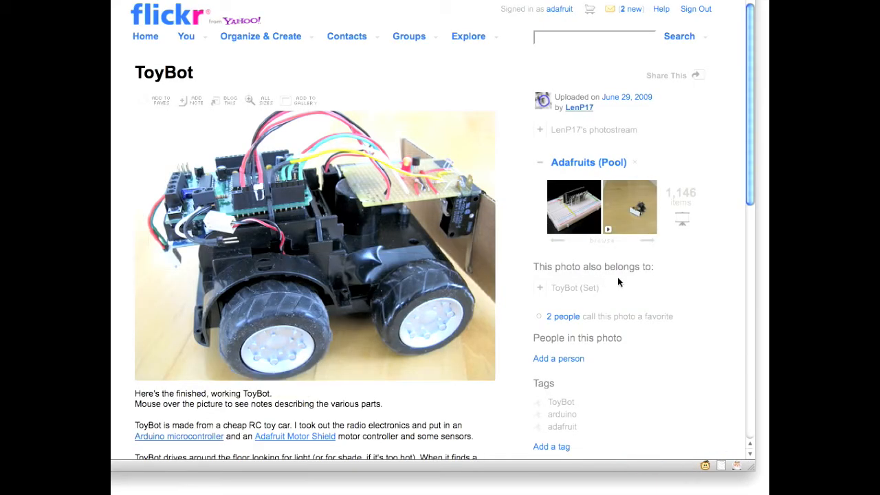
pyautogui.moveTo(594, 171)
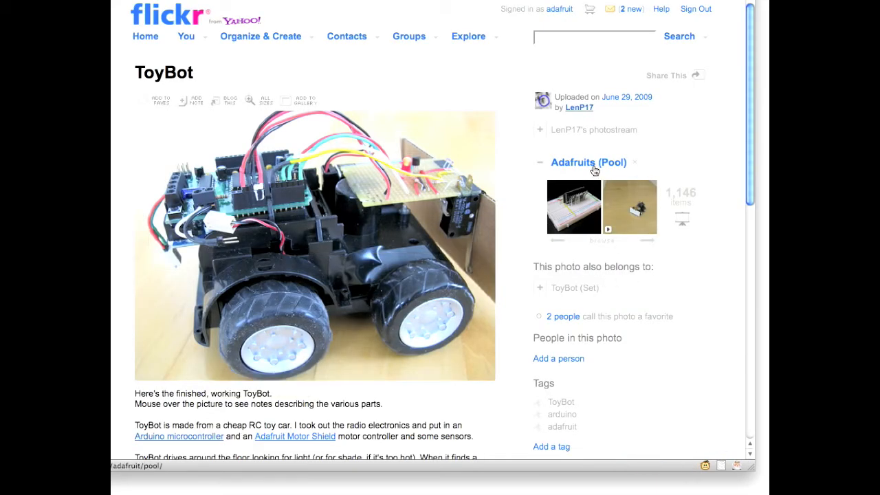
pyautogui.scroll(-3)
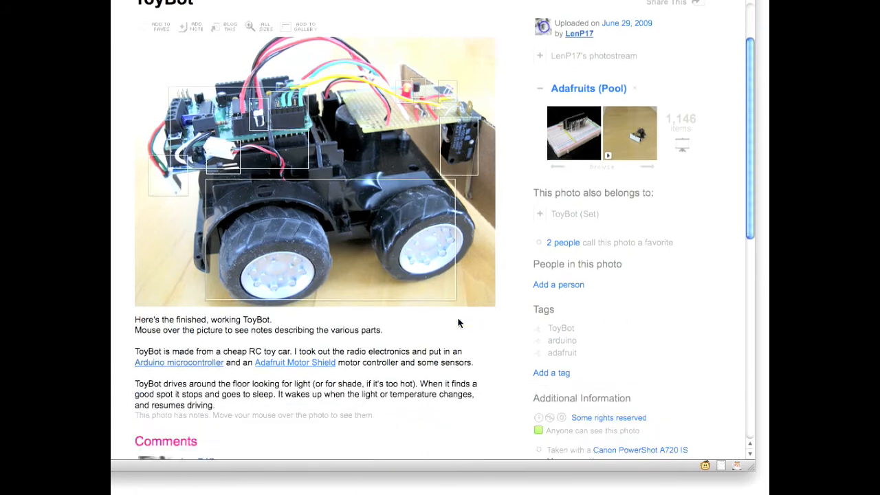
pyautogui.scroll(3)
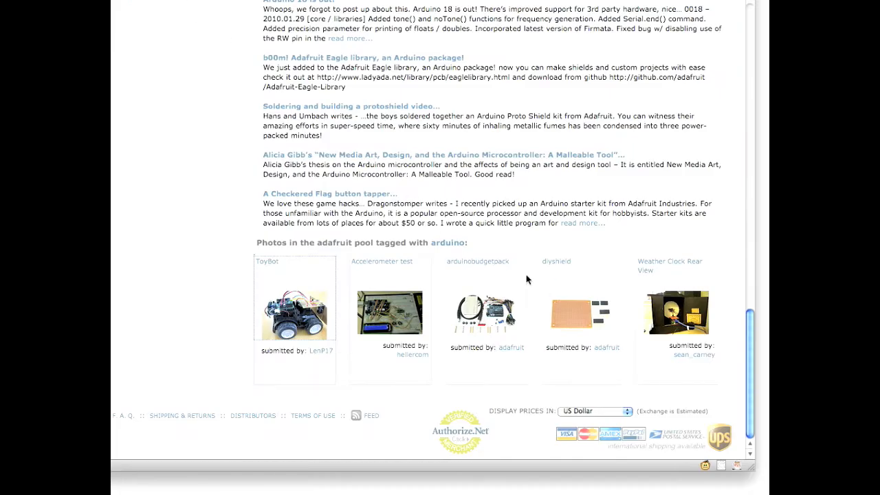
pyautogui.scroll(3)
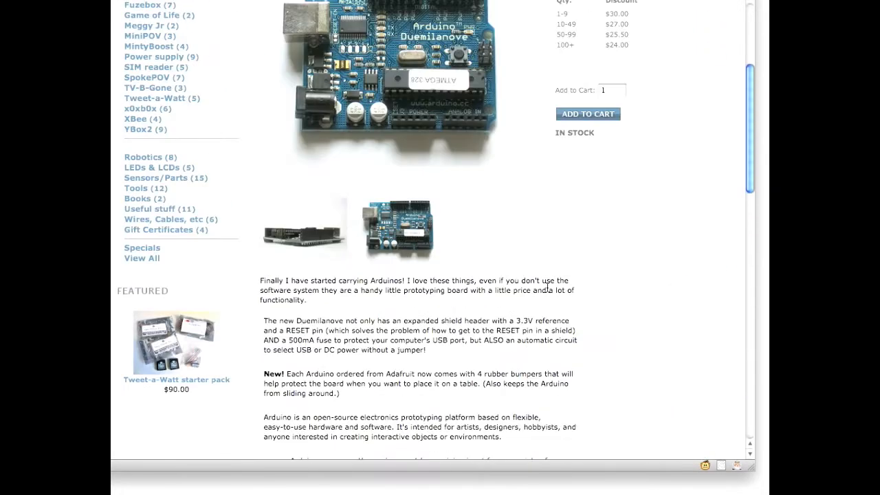
pyautogui.scroll(-3)
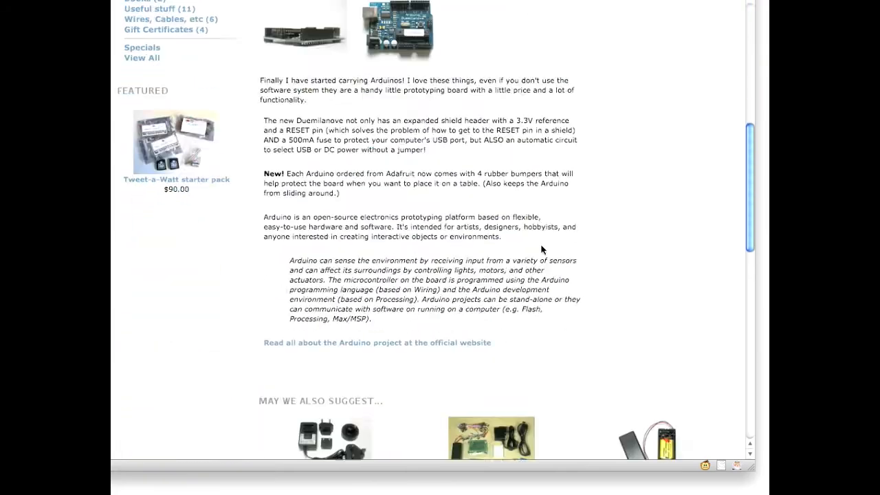
pyautogui.scroll(3)
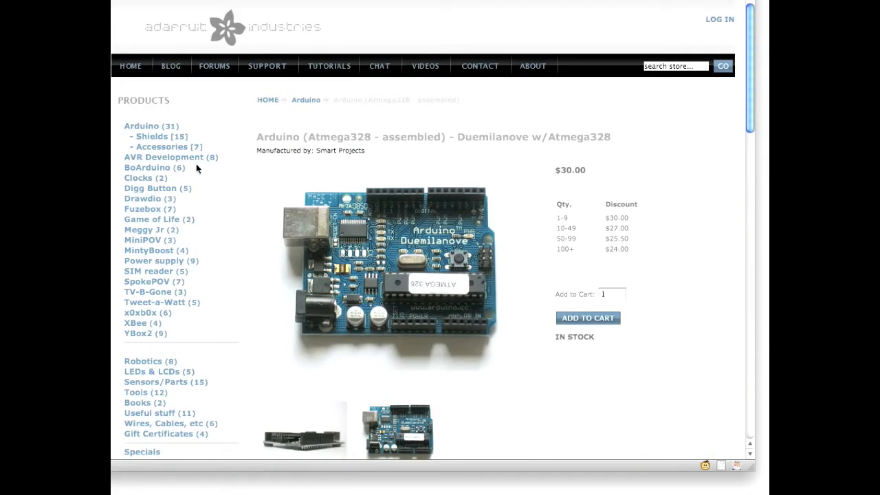
pyautogui.scroll(-3)
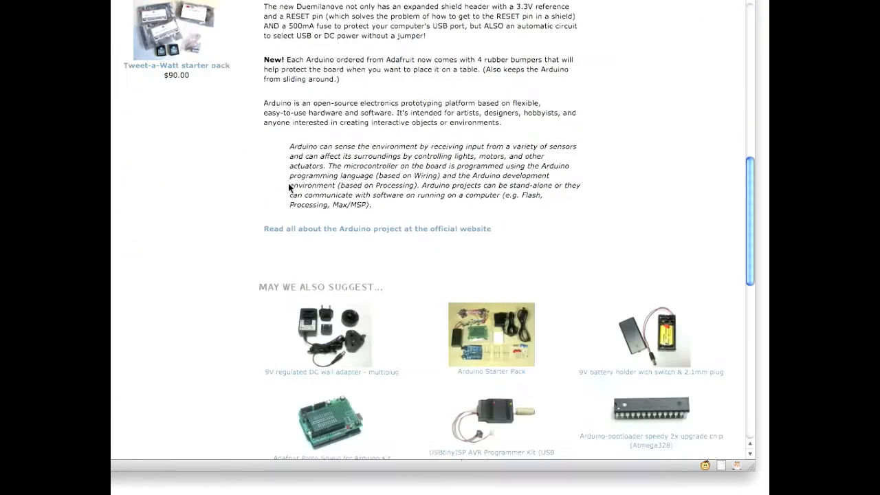